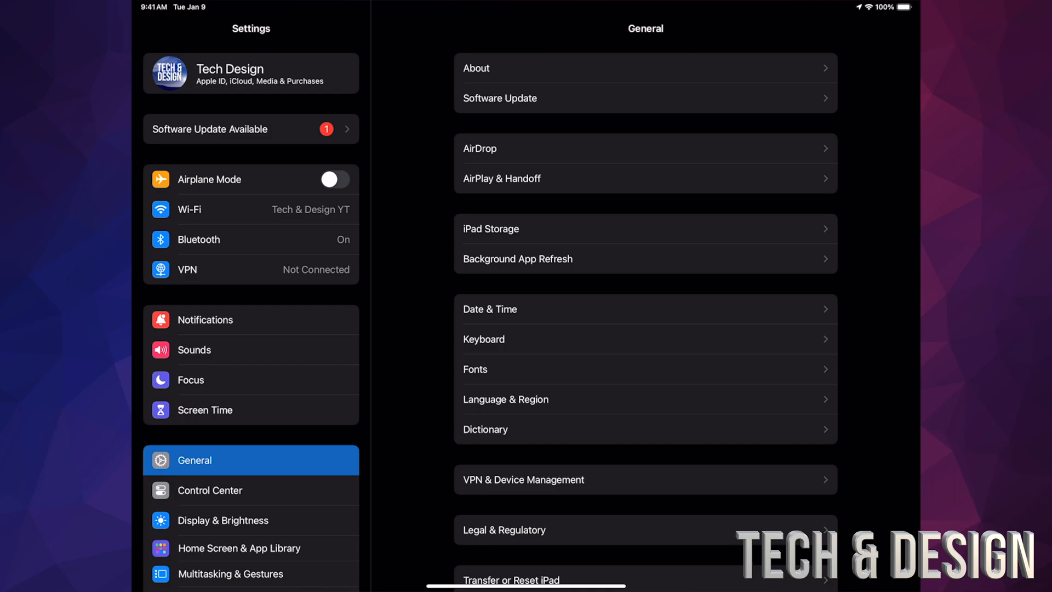
Start the iPadOS 17.0.2 download from Software Update and authorize it with the passcode.
scroll(down, 3)
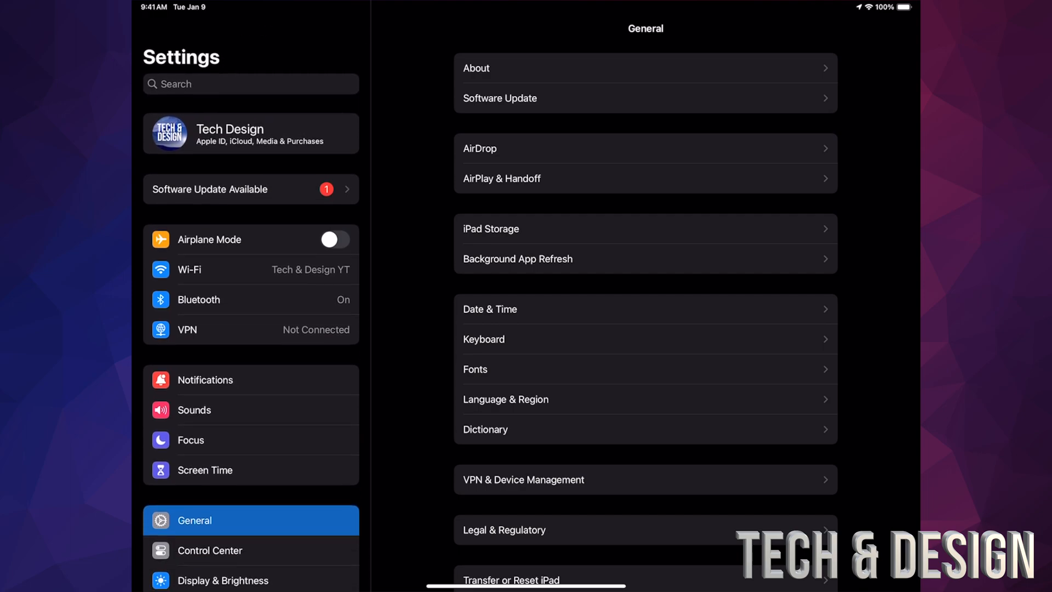
scroll(down, 3)
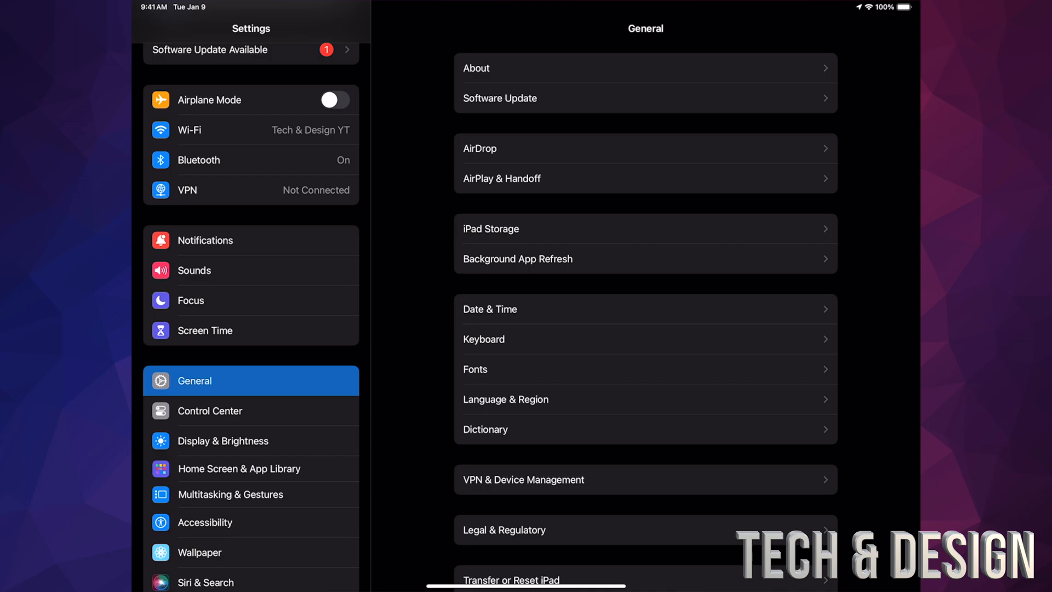
click(499, 97)
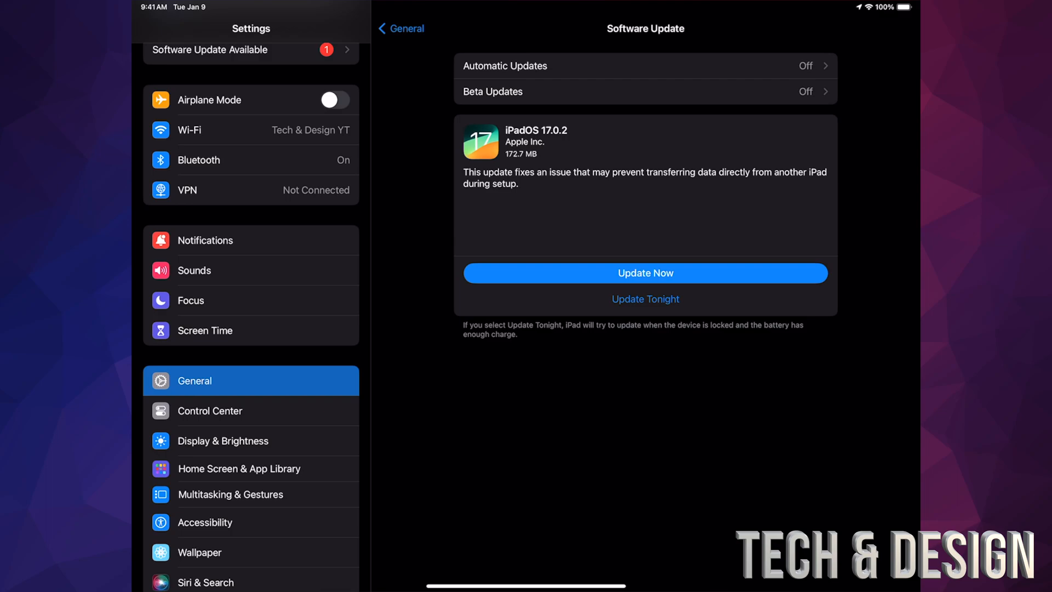
click(645, 273)
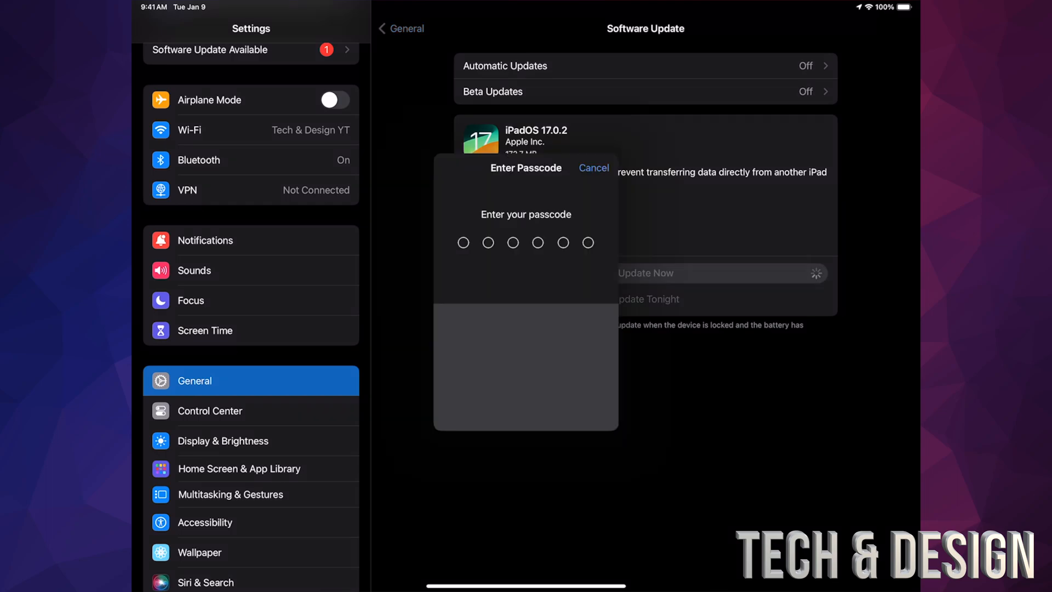
click(593, 168)
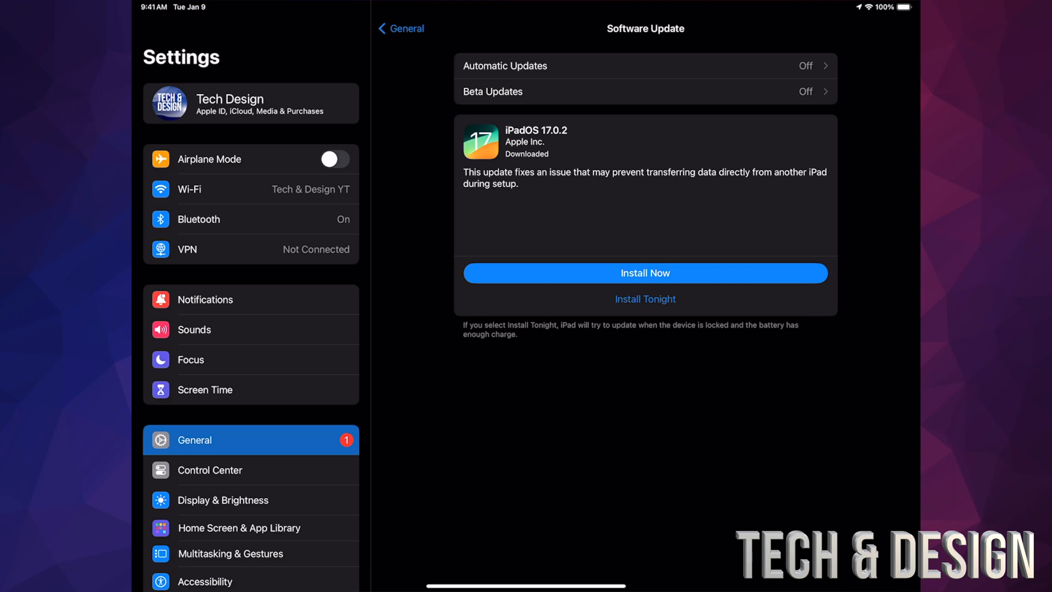
Install the downloaded update now, then reopen Settings after the restart.
click(645, 273)
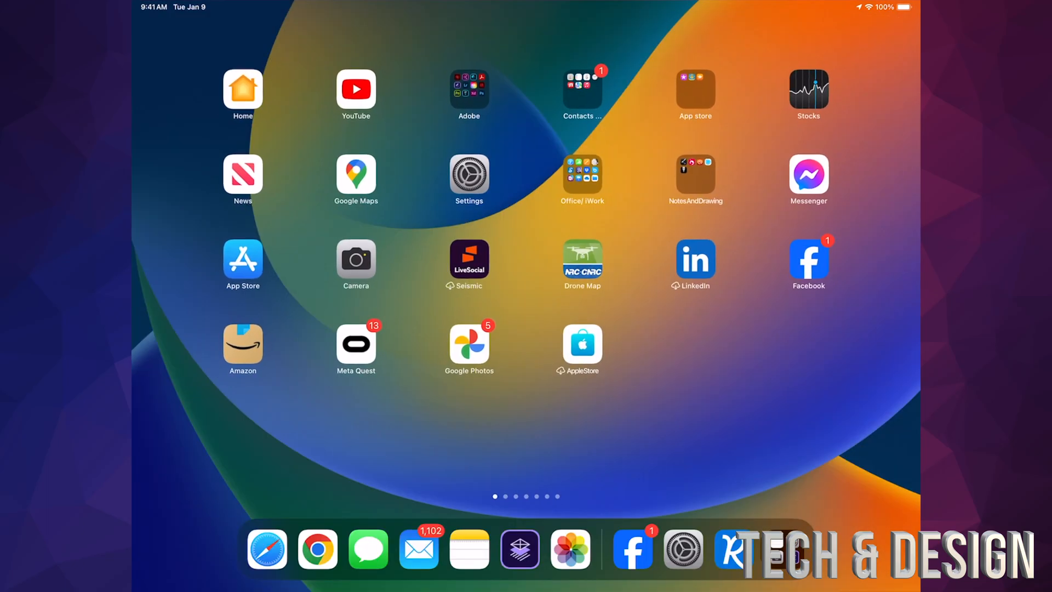
click(469, 175)
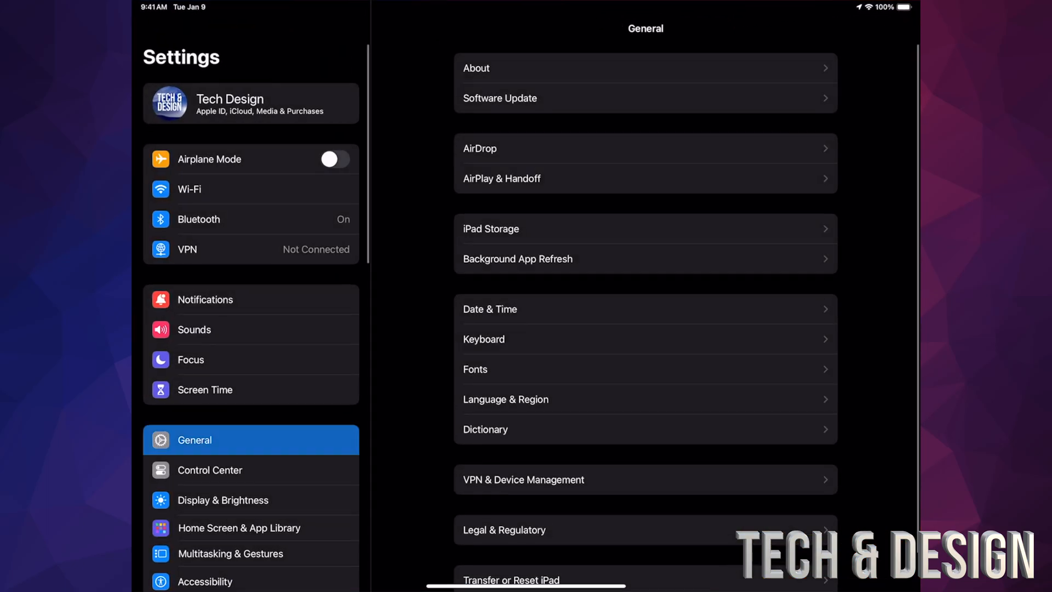